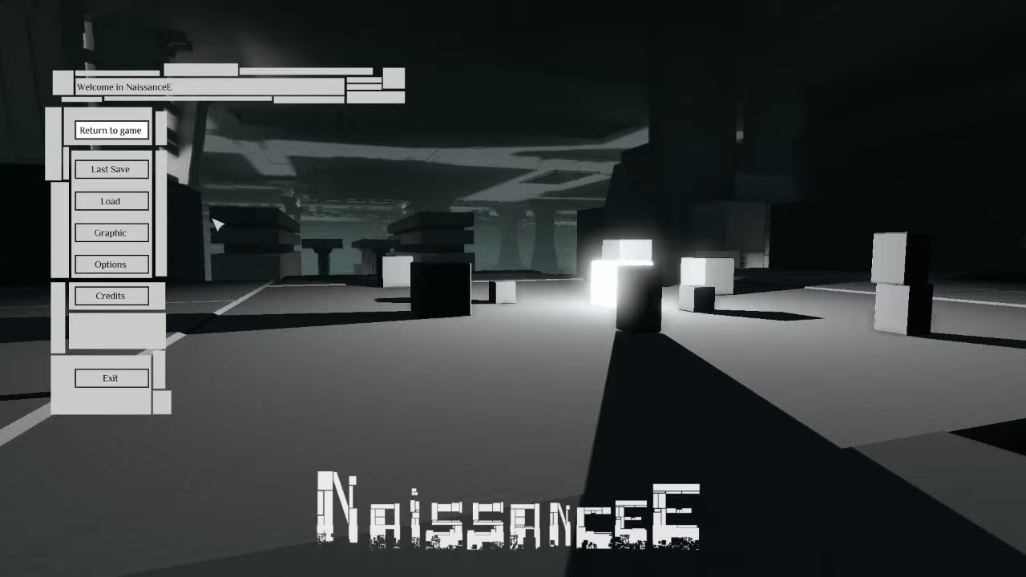
mouse_move(128, 140)
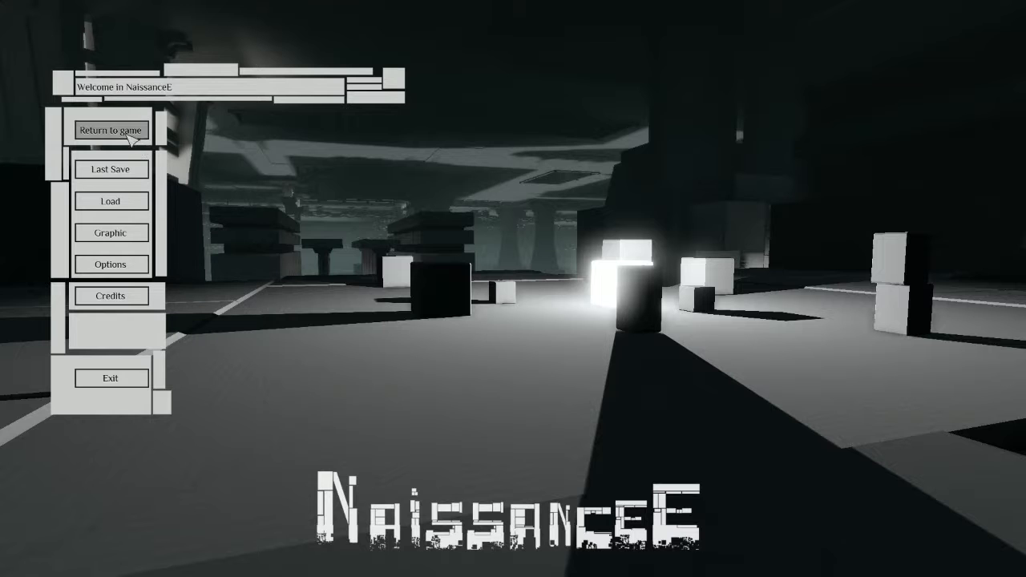
click(111, 130)
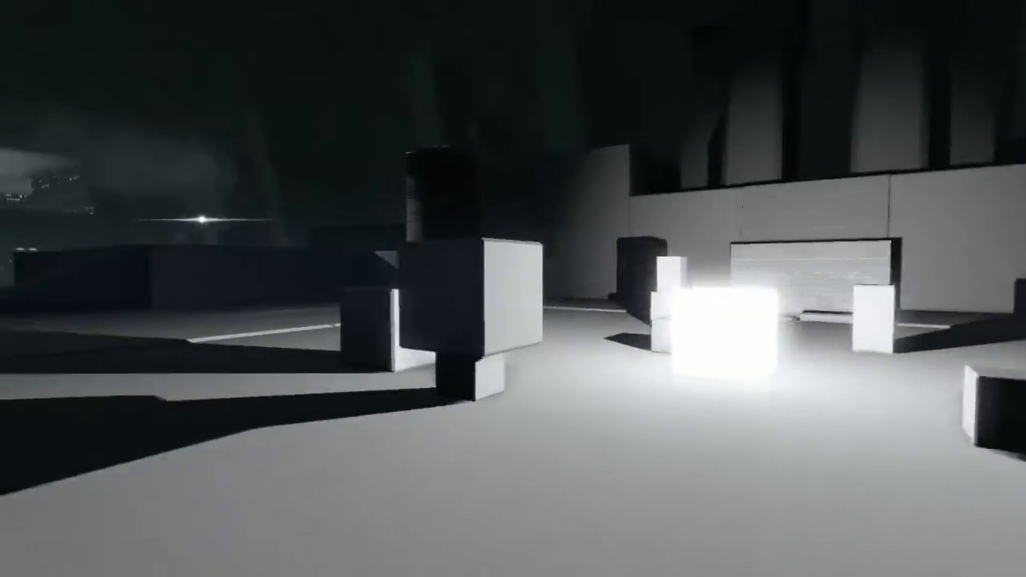
mouse_move(513, 289)
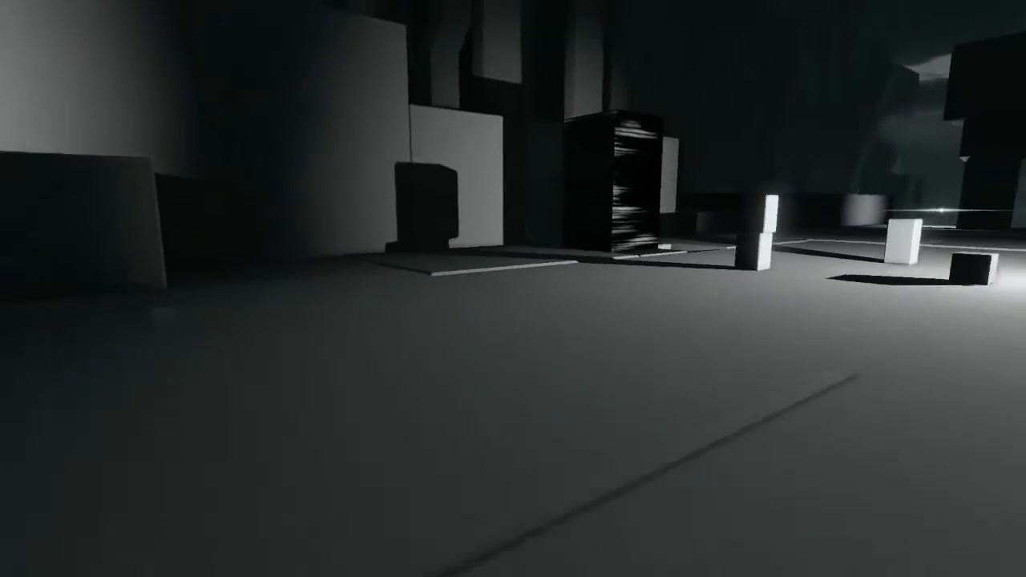
mouse_move(513, 289)
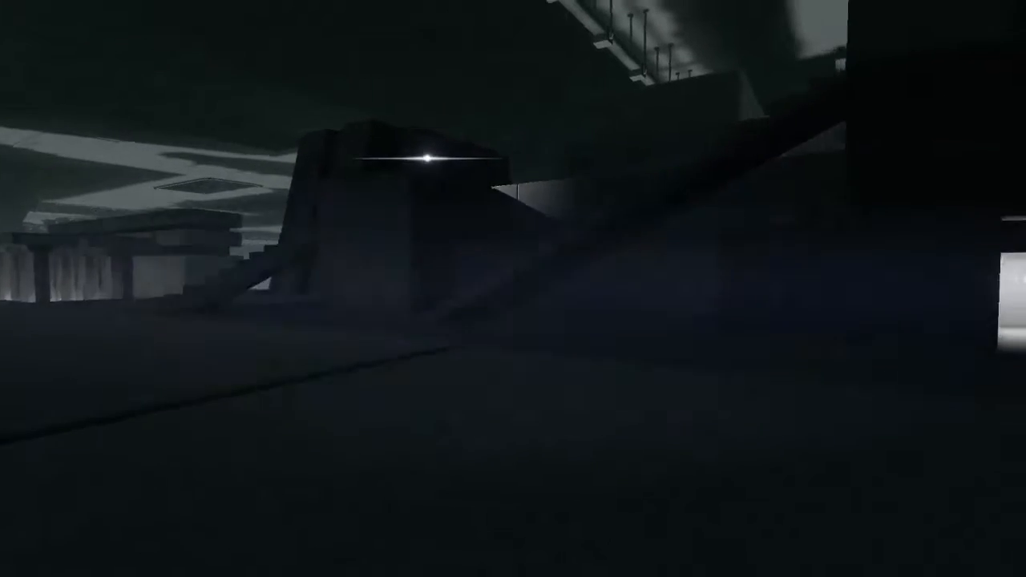
mouse_move(514, 289)
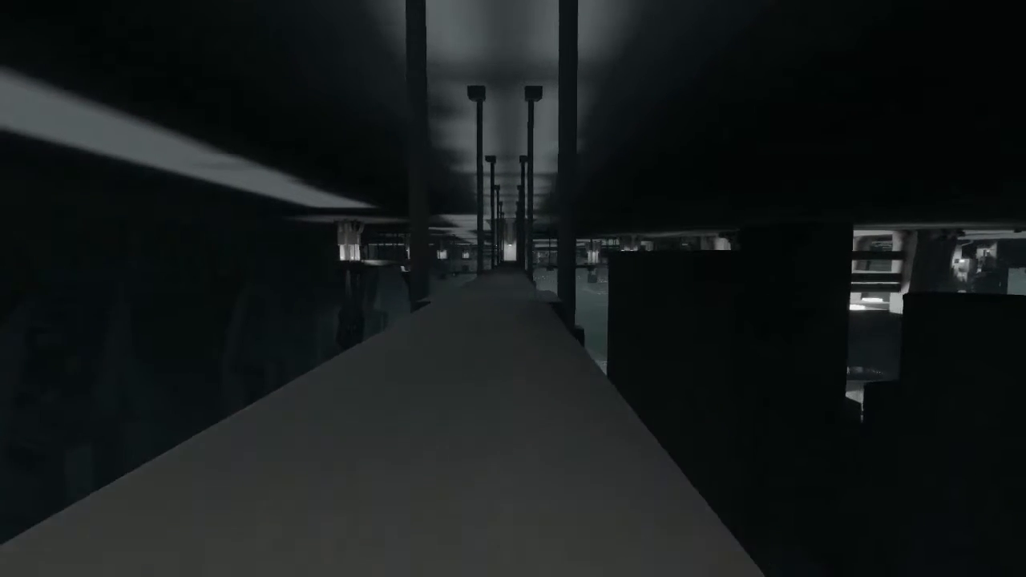
mouse_move(514, 288)
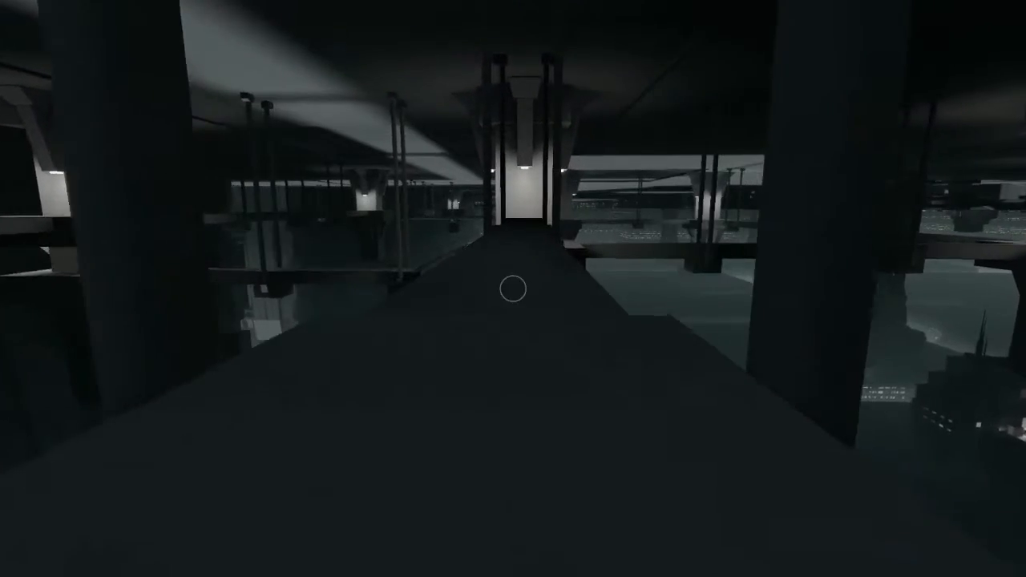
mouse_move(514, 289)
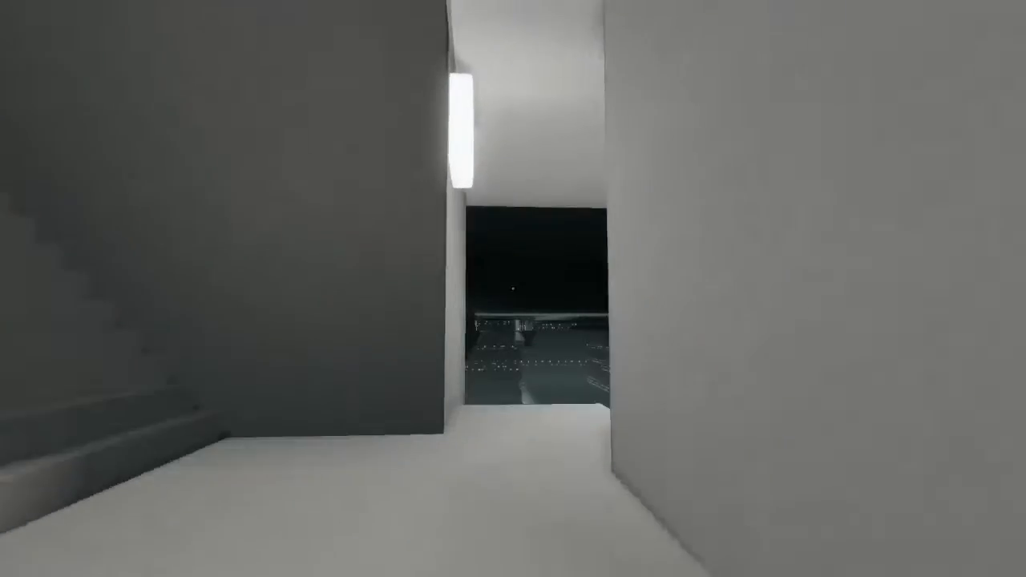
mouse_move(513, 288)
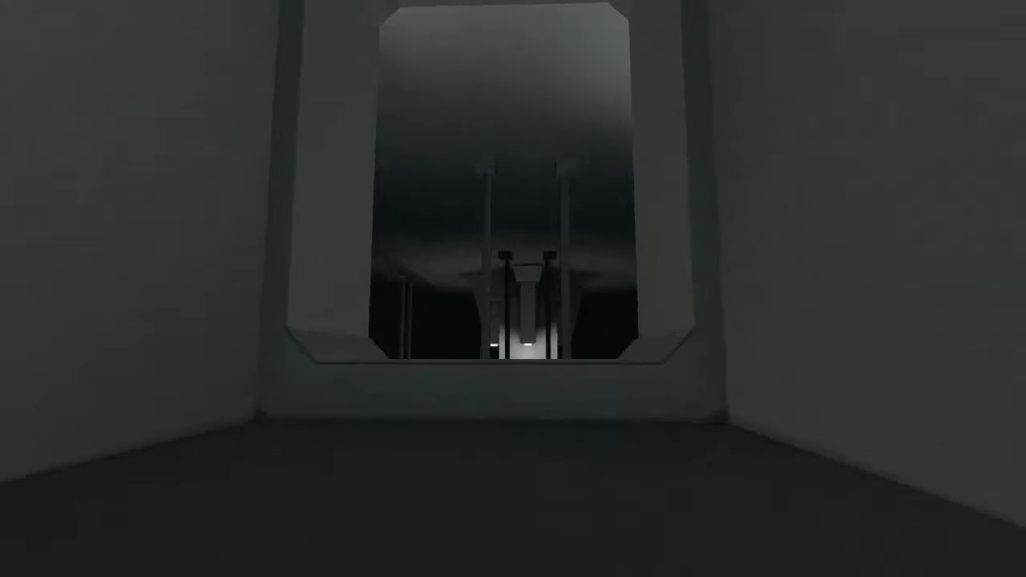
mouse_move(513, 289)
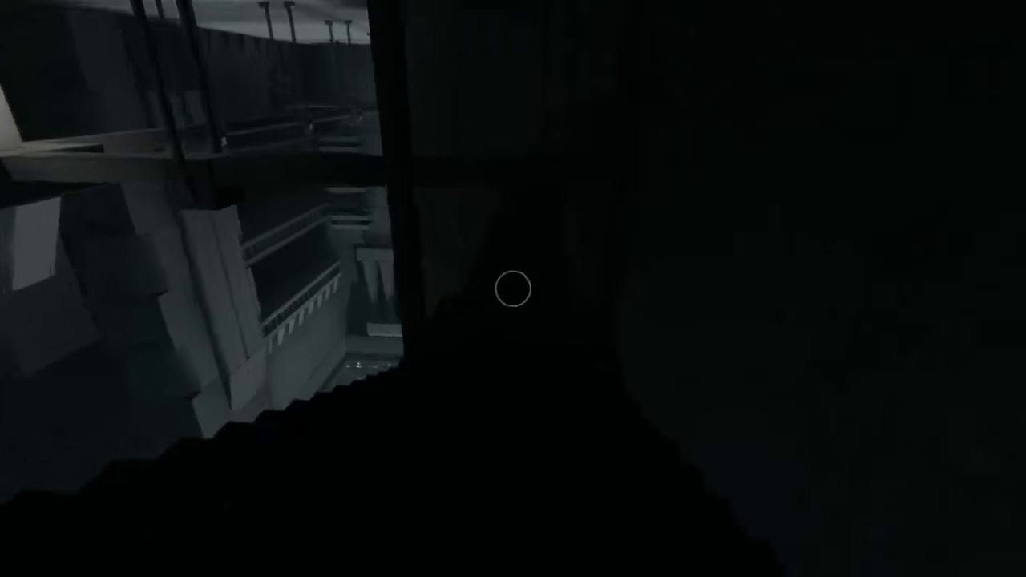
mouse_move(514, 289)
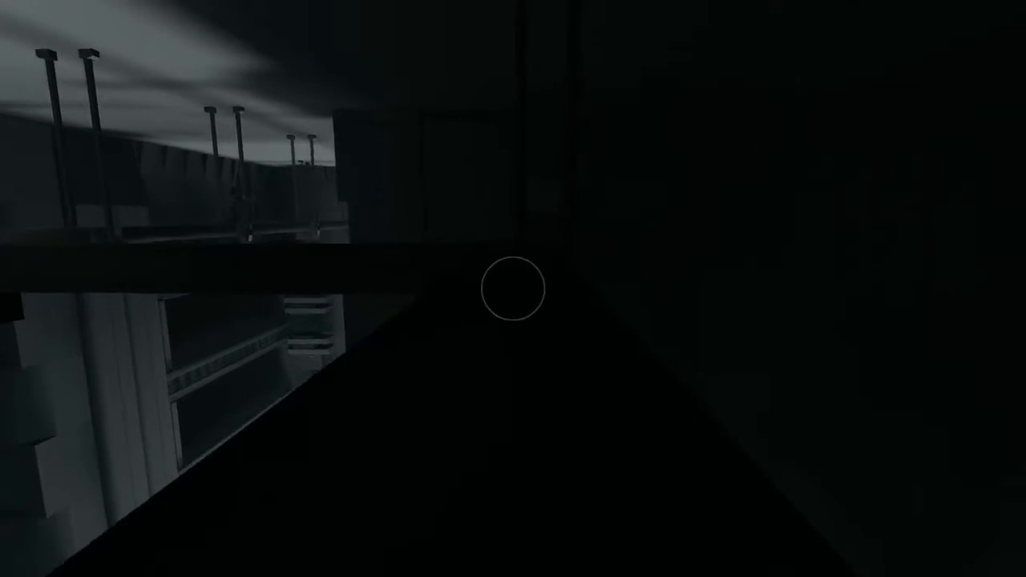